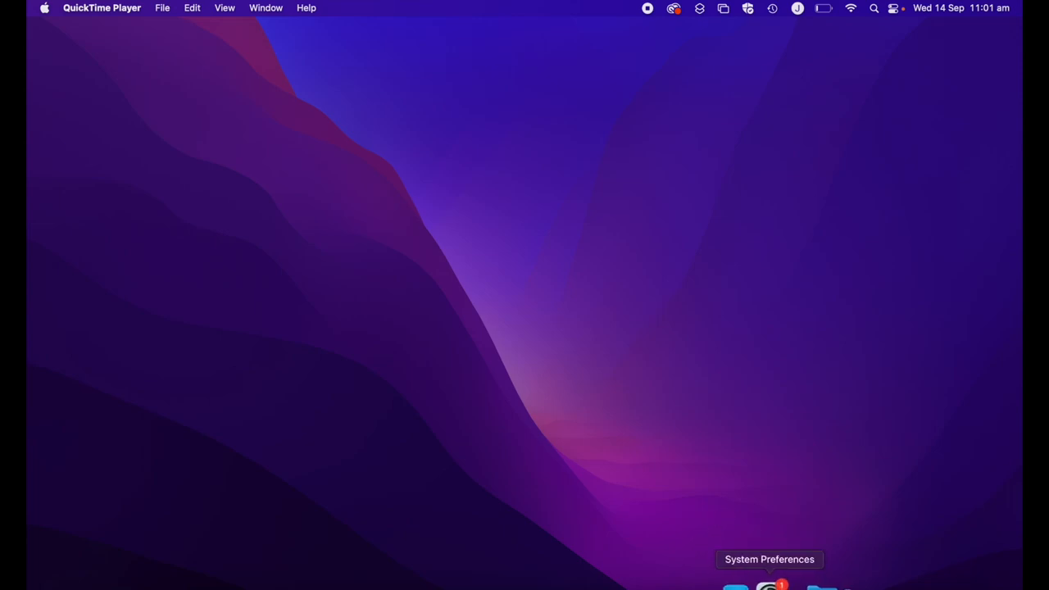
- Launch System Preferences from the Dock, enter Accessibility, and scroll through its feature list
left_click(769, 581)
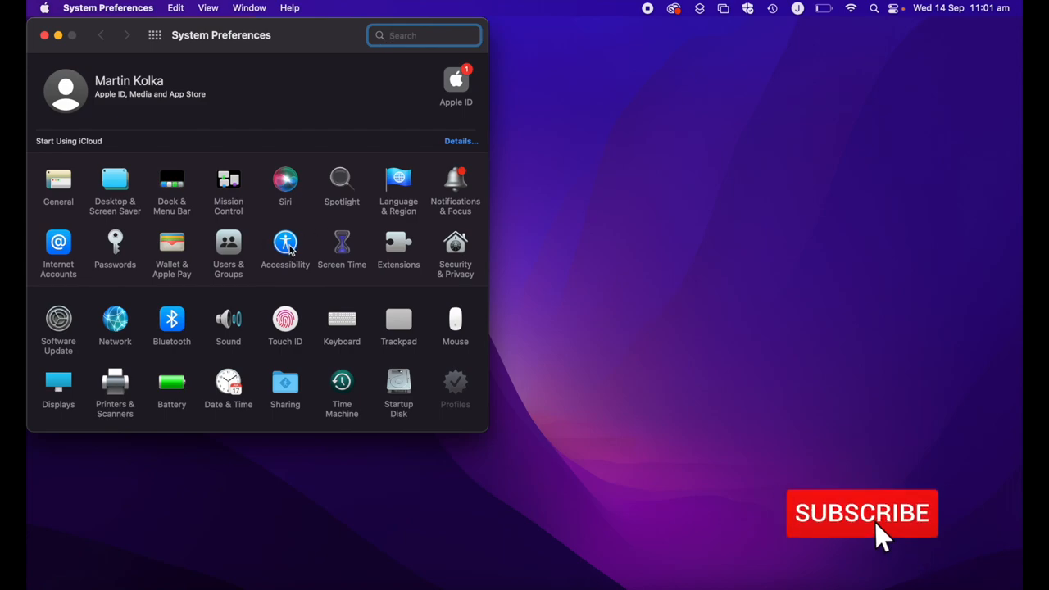
left_click(284, 246)
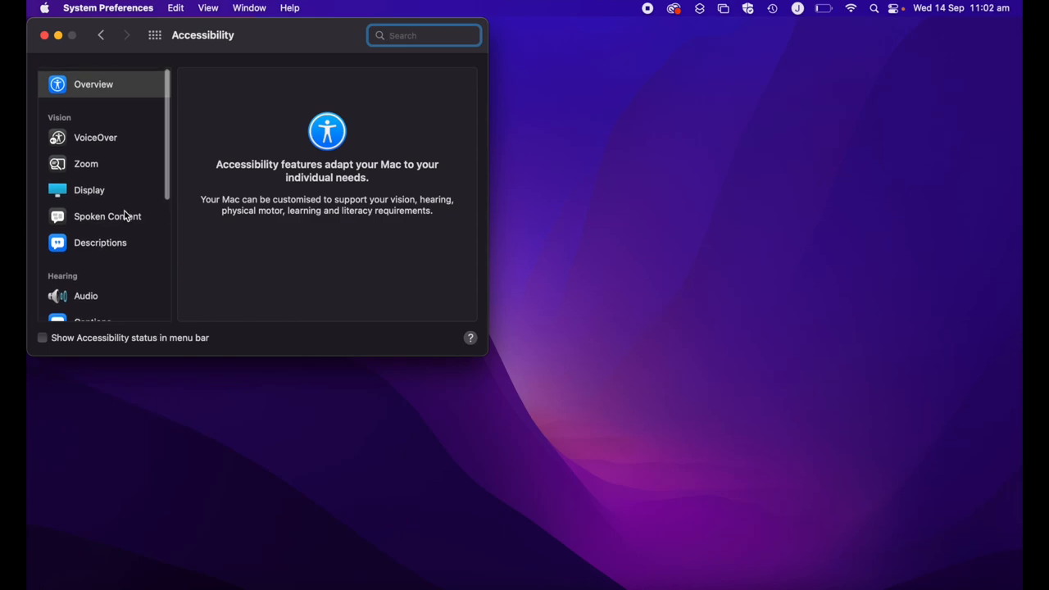
scroll("down", 3)
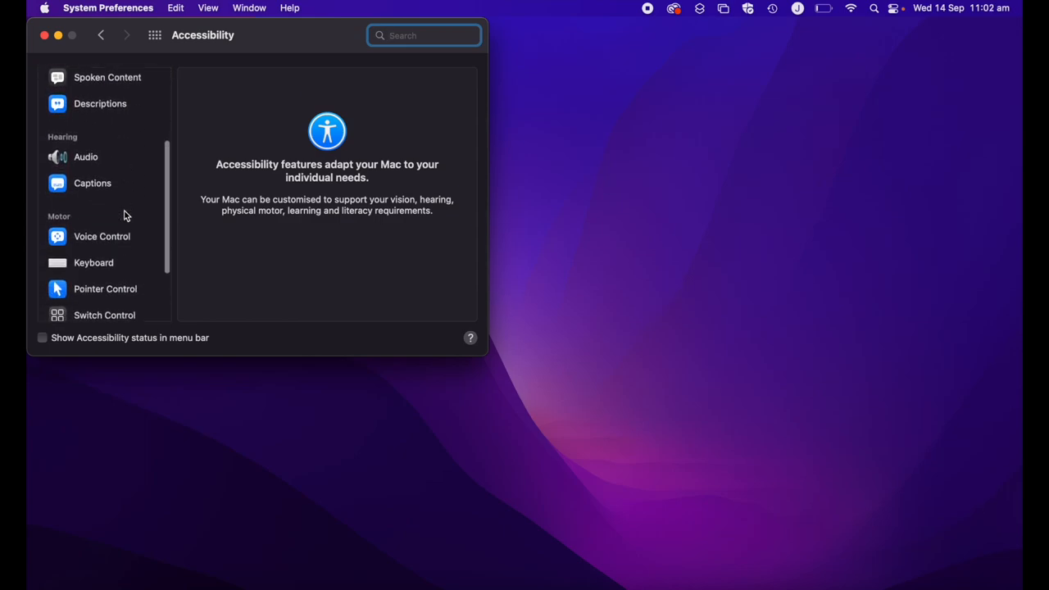
scroll("down", 3)
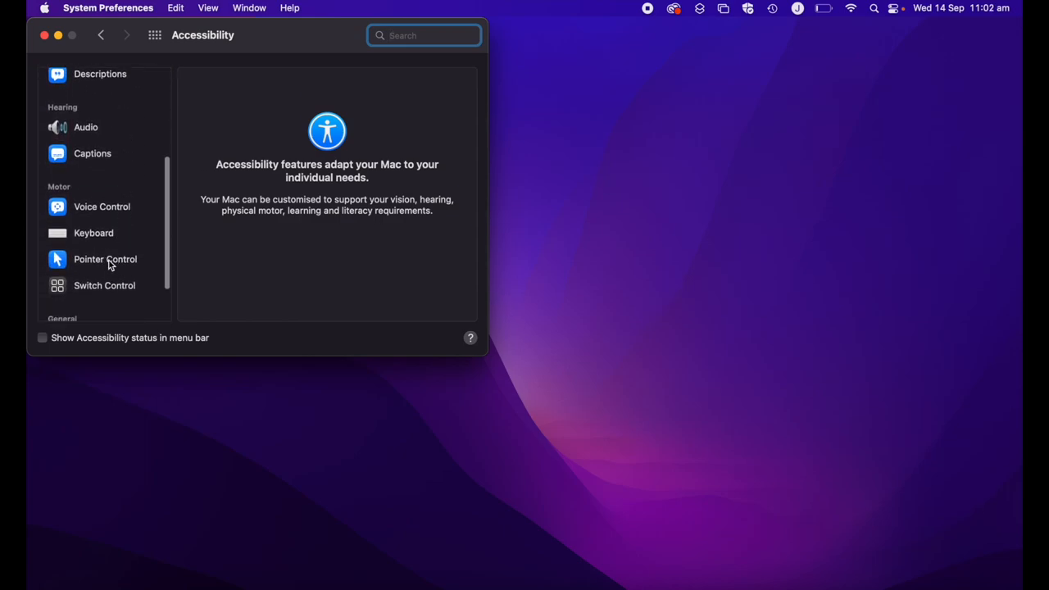
scroll("up", 3)
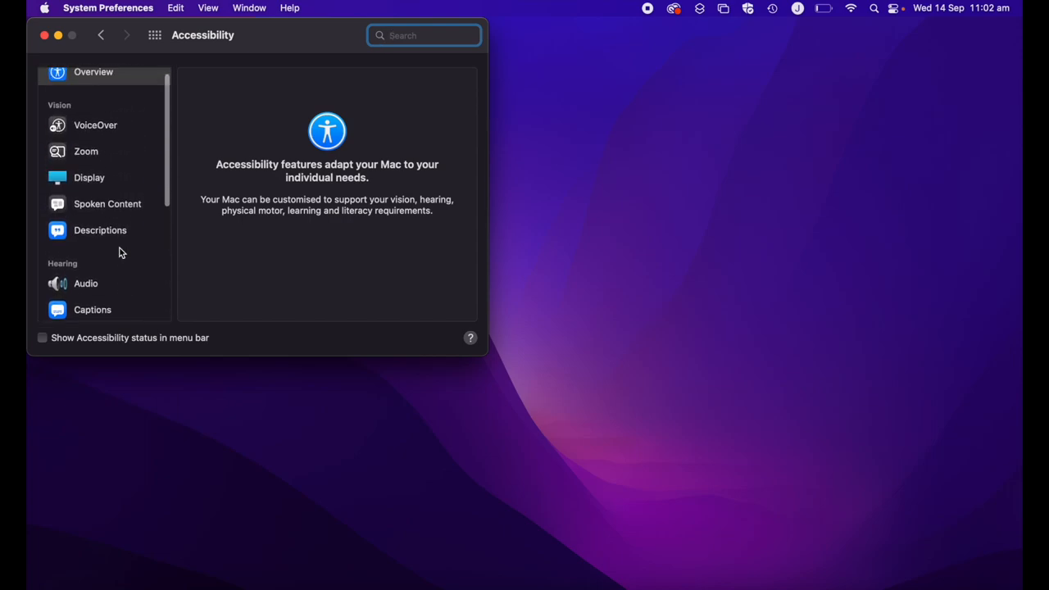
- Switch to the Display section of the Accessibility settings
left_click(88, 177)
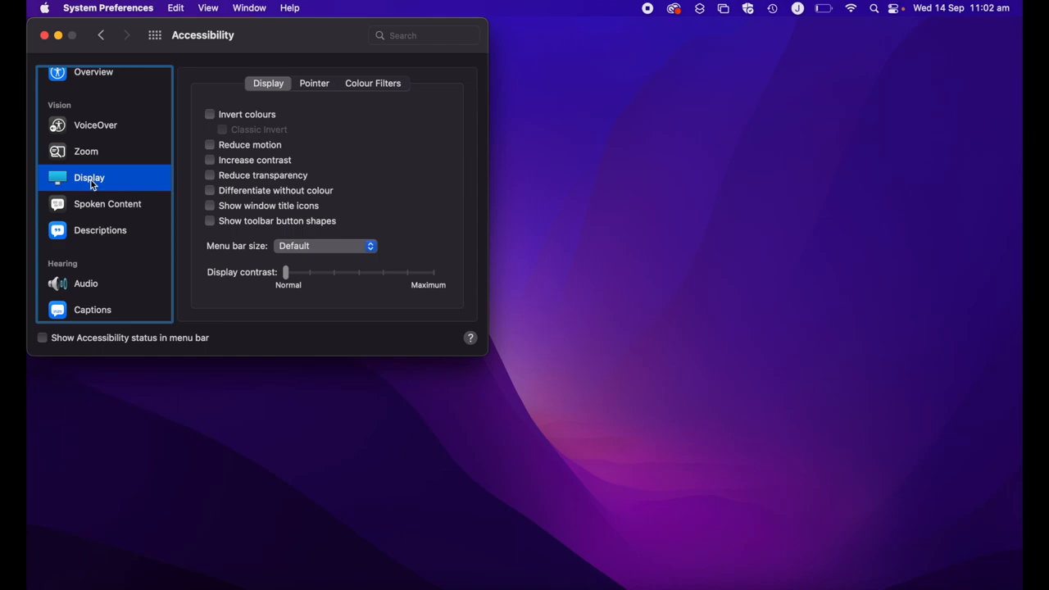
mouse_move(334, 82)
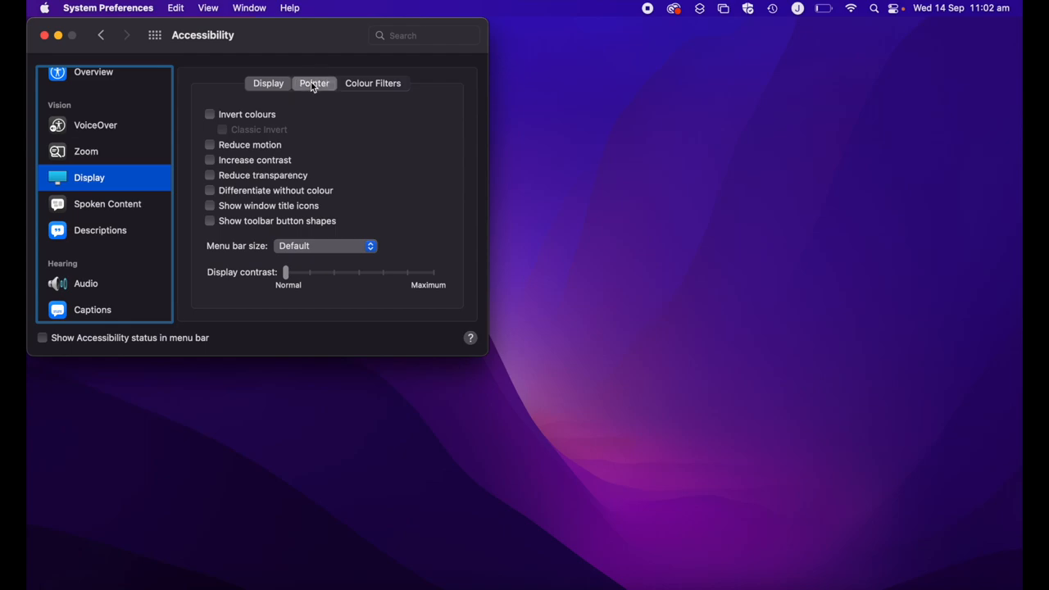
- On the Pointer tab, drag the pointer size slider toward Large and back to Normal
left_click(314, 83)
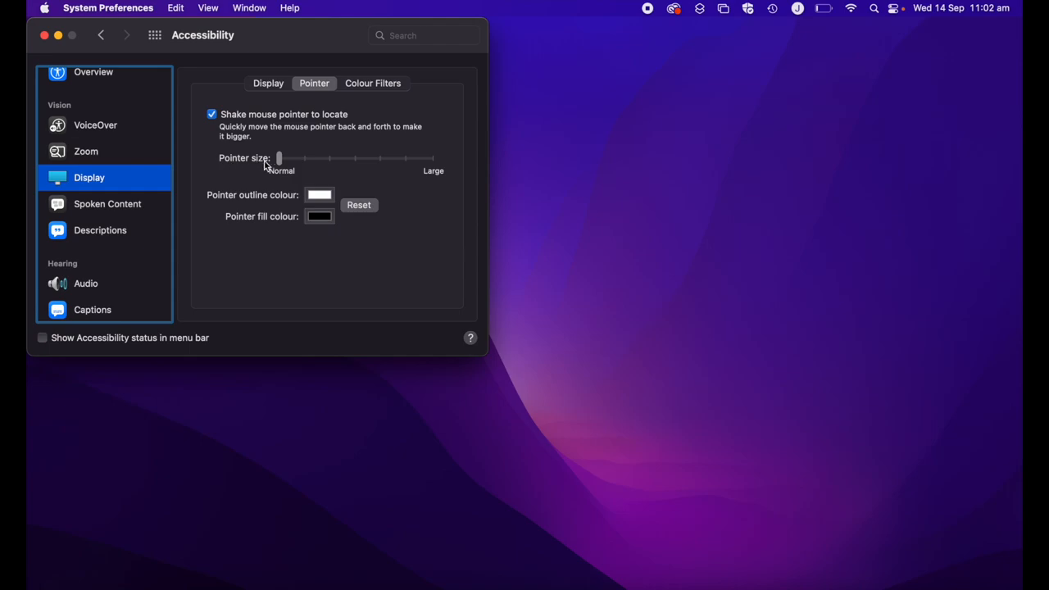
mouse_move(338, 168)
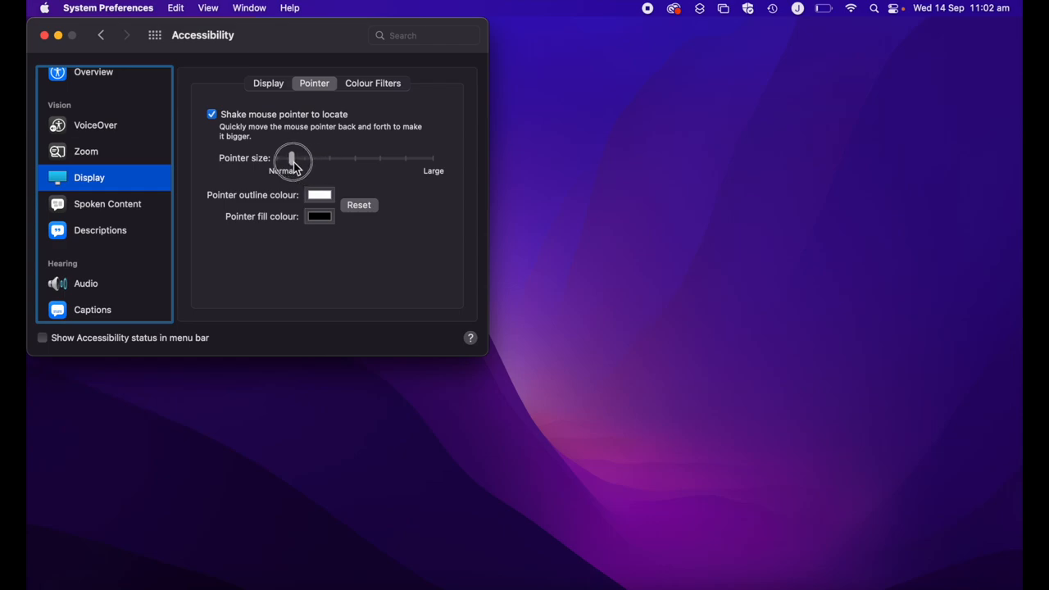
left_click_drag(292, 161, 327, 160)
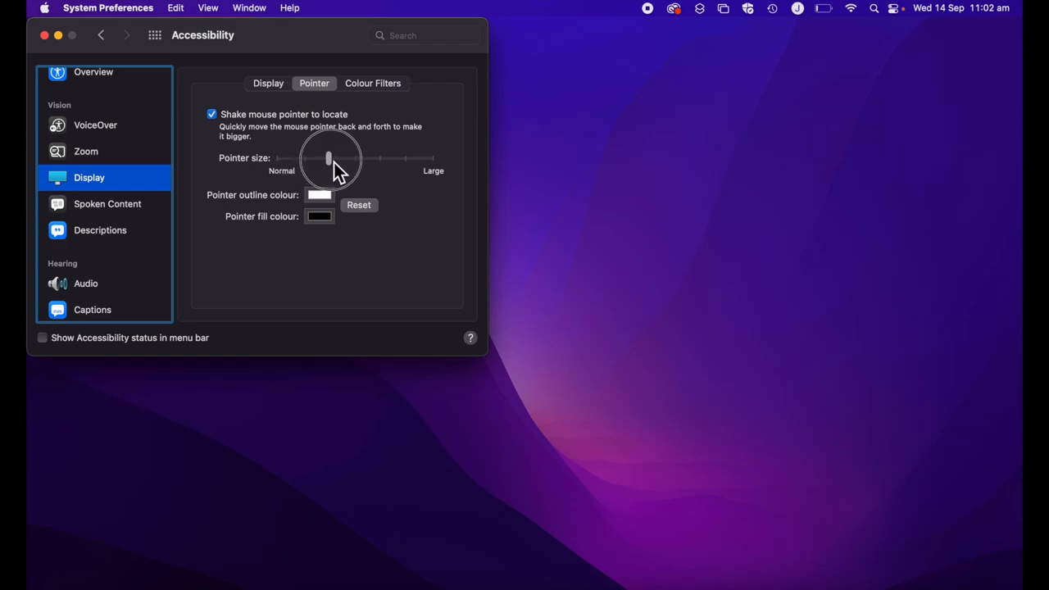
left_click_drag(327, 158, 401, 158)
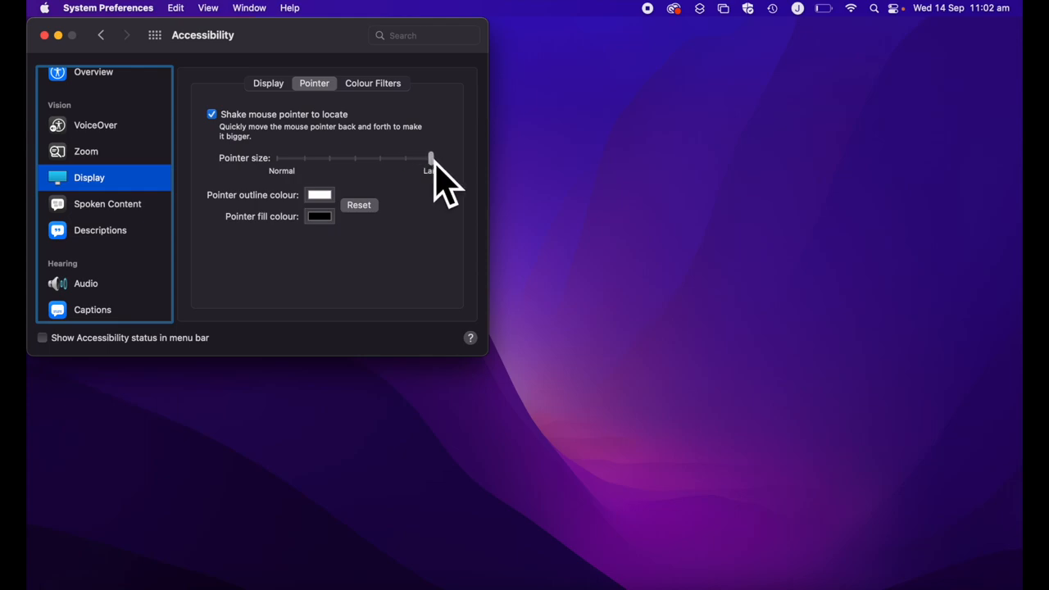
left_click_drag(431, 158, 285, 164)
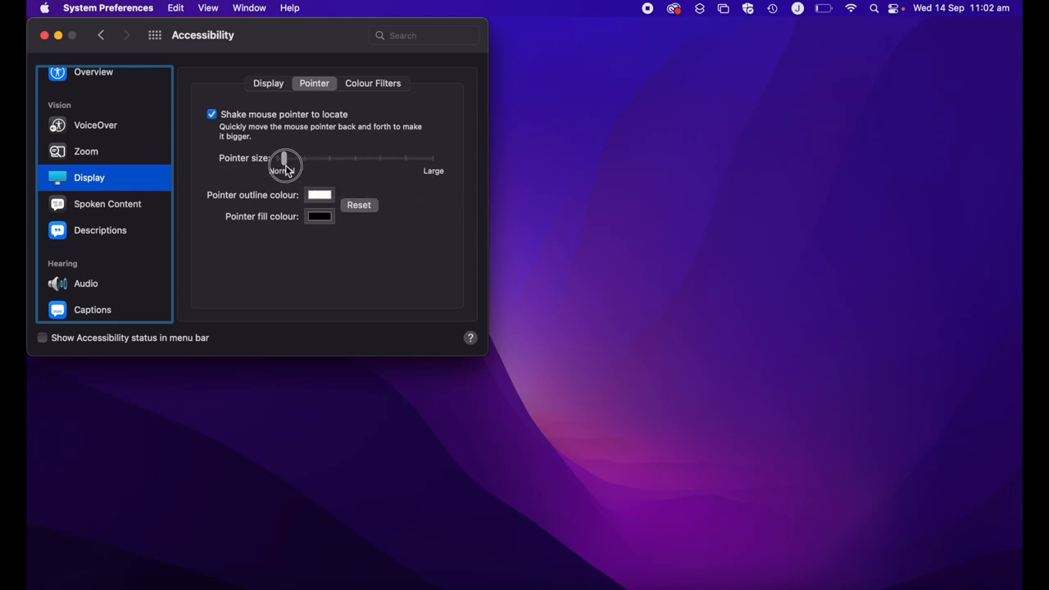
left_click_drag(286, 159, 361, 159)
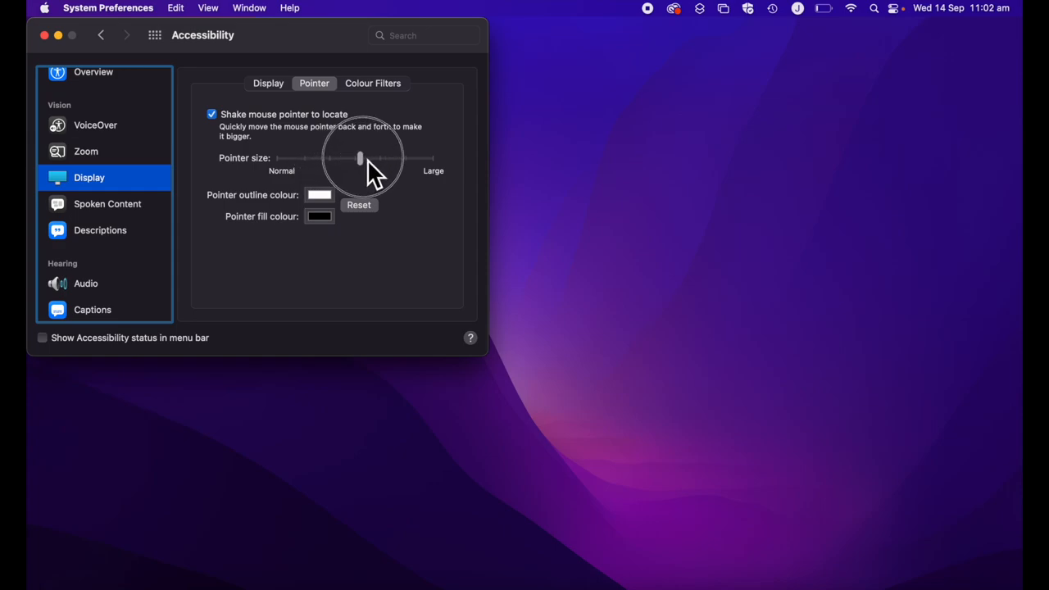
left_click_drag(360, 158, 375, 158)
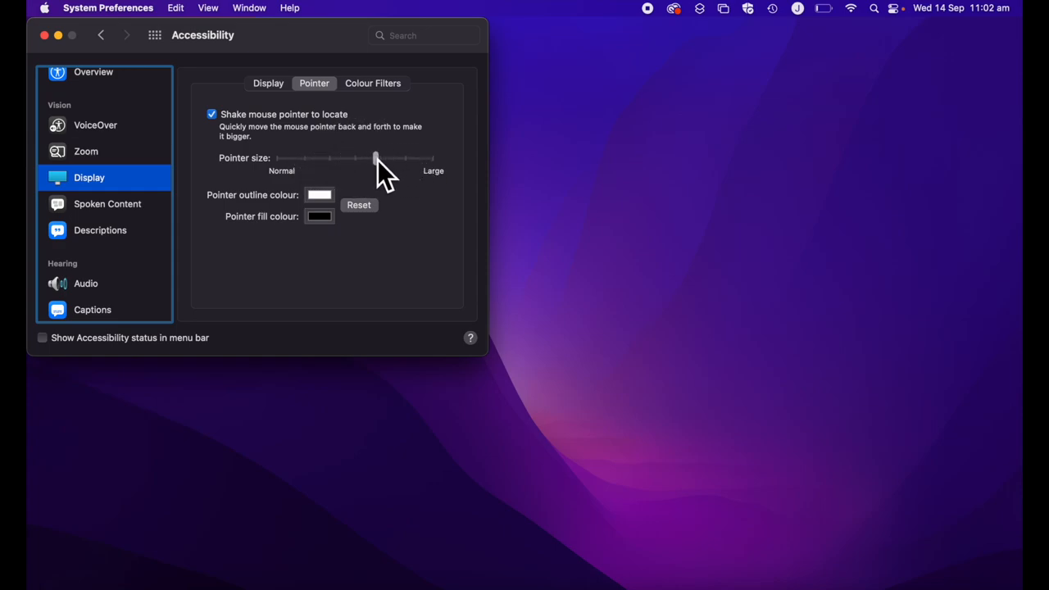
left_click_drag(375, 158, 281, 158)
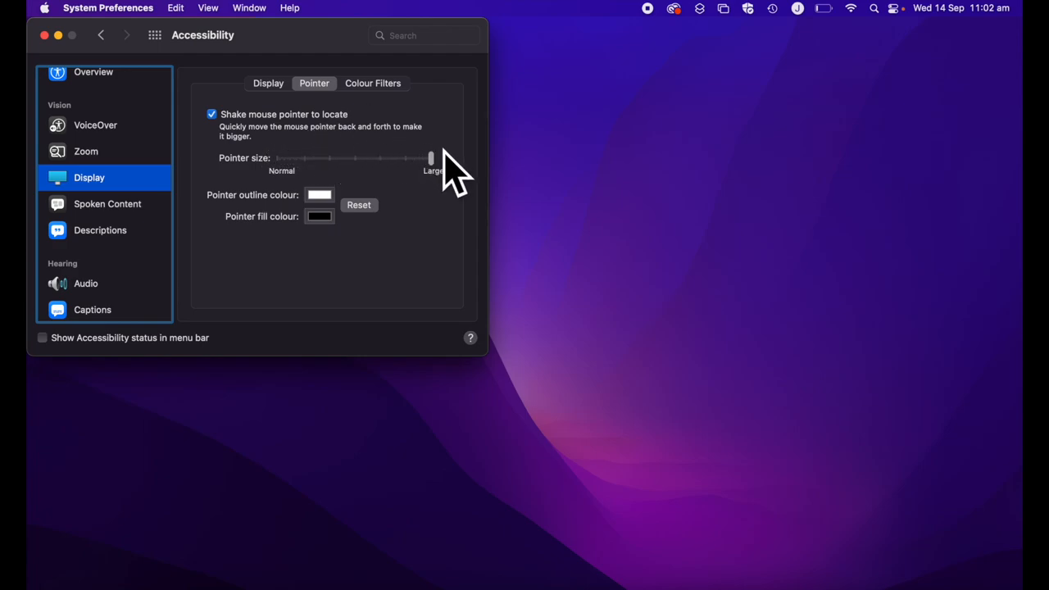
left_click_drag(430, 158, 308, 158)
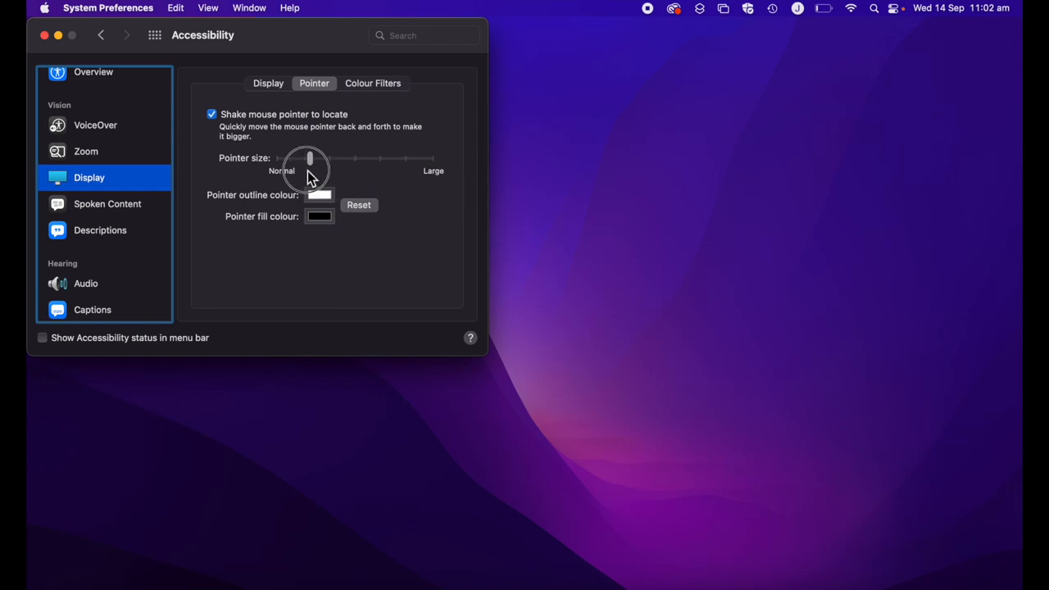
left_click_drag(308, 159, 279, 159)
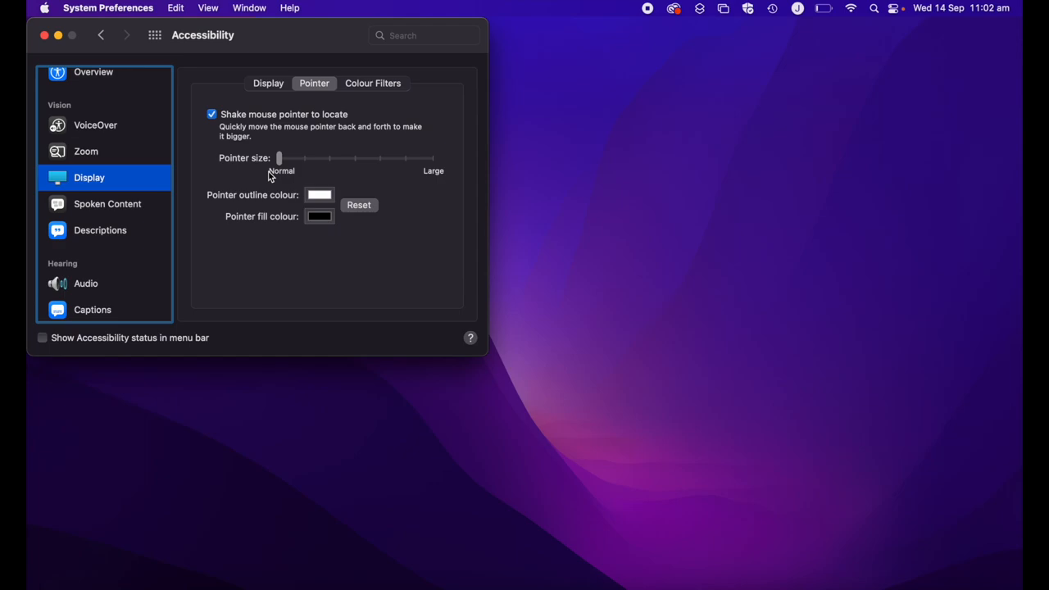
mouse_move(242, 187)
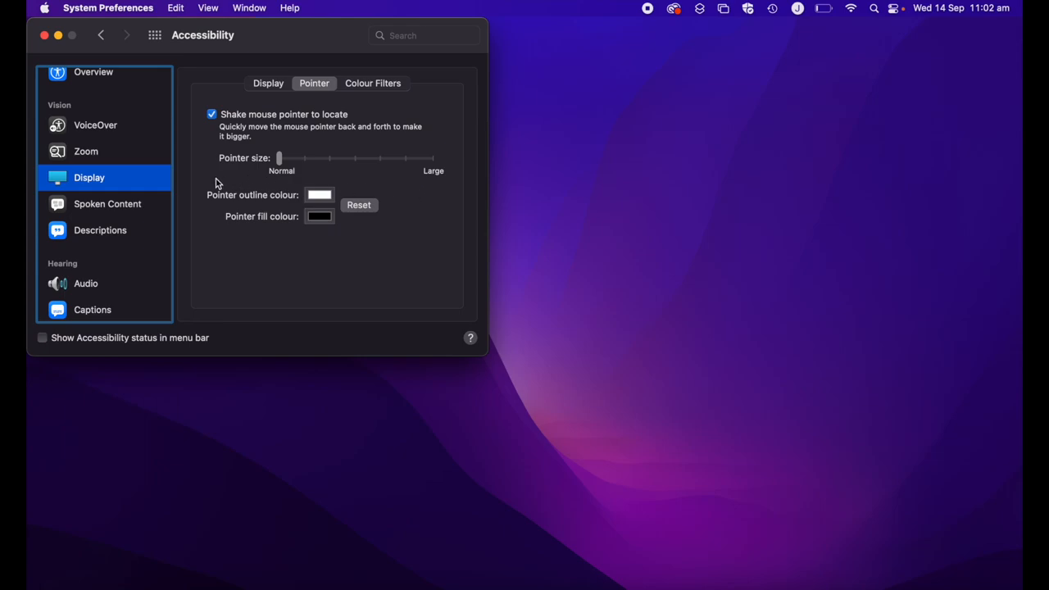
mouse_move(218, 203)
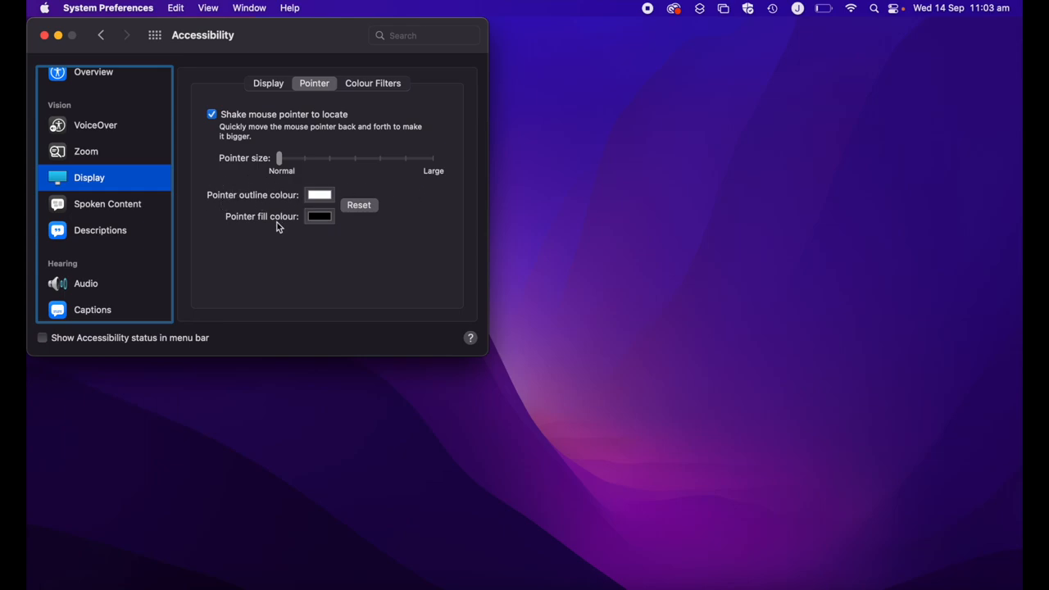
mouse_move(286, 263)
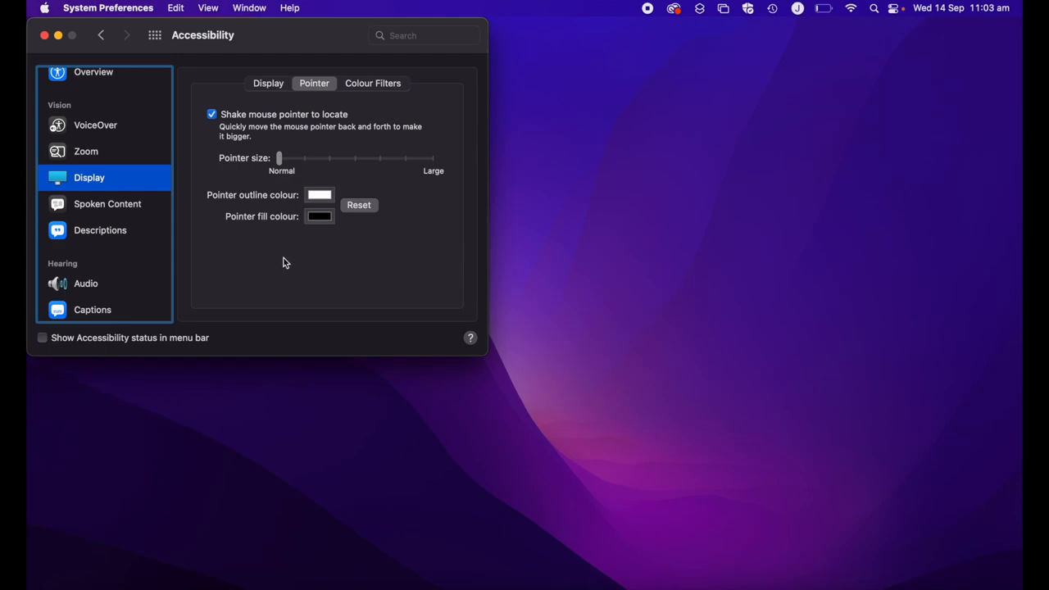
mouse_move(286, 220)
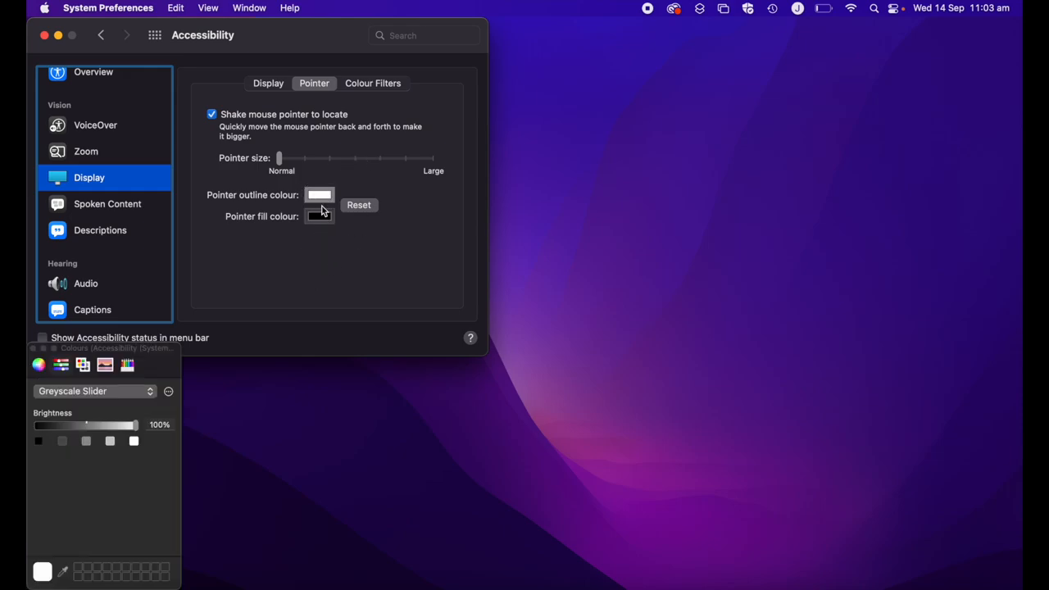
- Pick blue on the colour wheel for the pointer outline, then bring up the fill colour picker
left_click(38, 364)
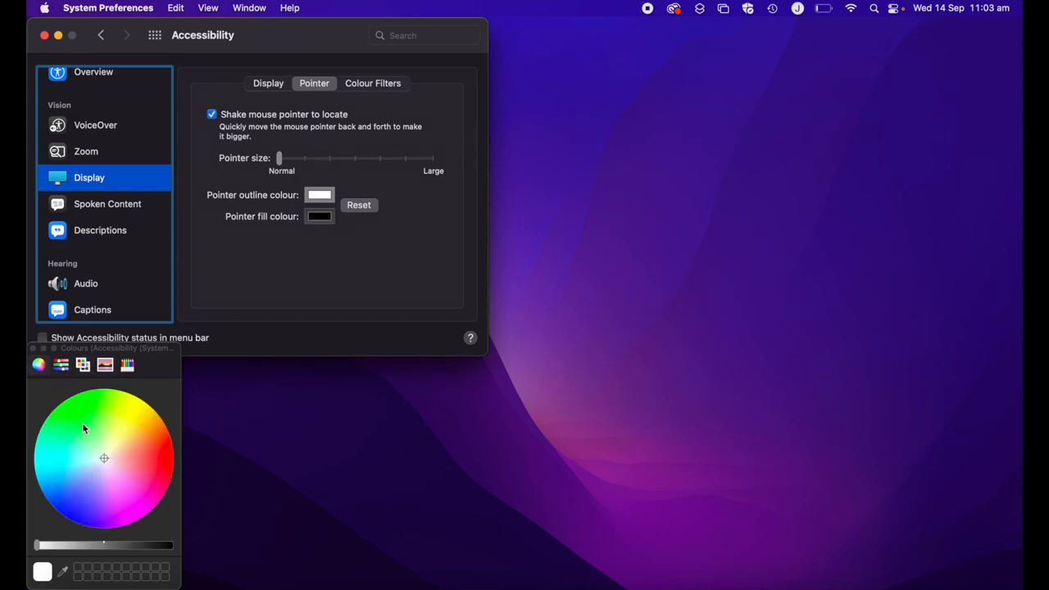
left_click(61, 364)
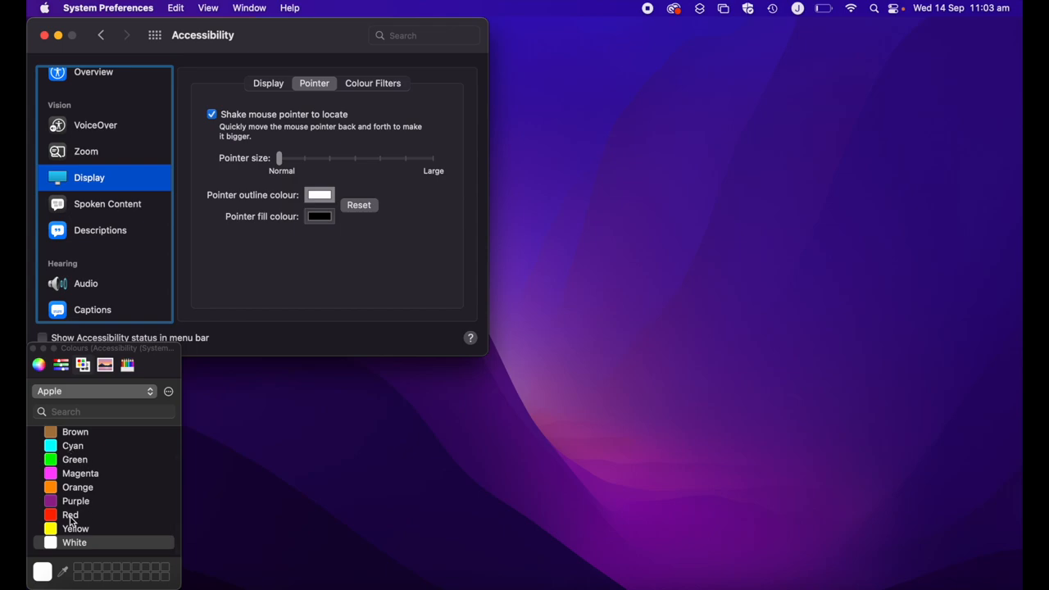
left_click(39, 365)
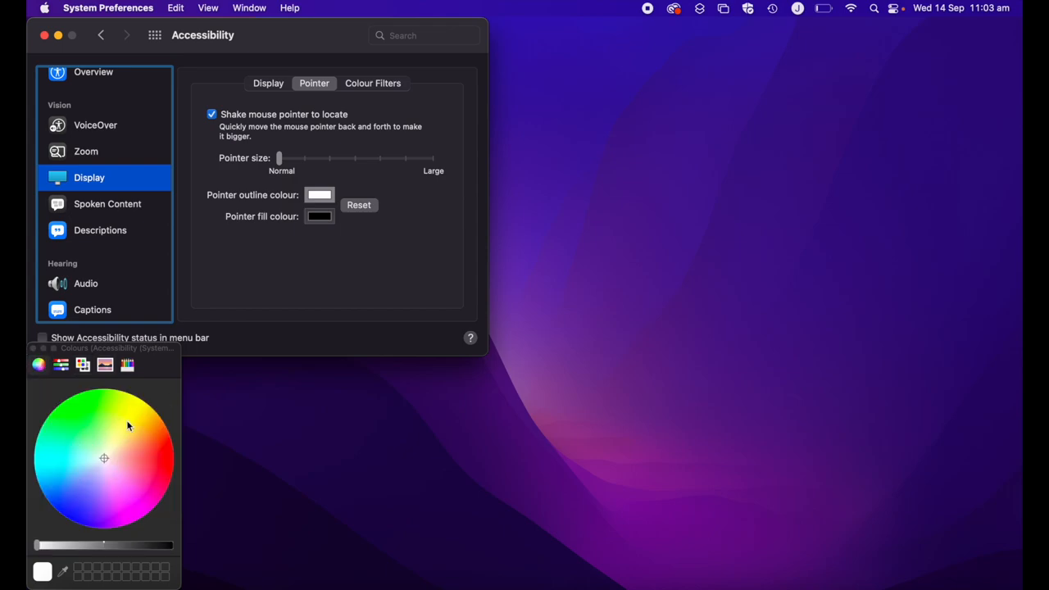
left_click(83, 487)
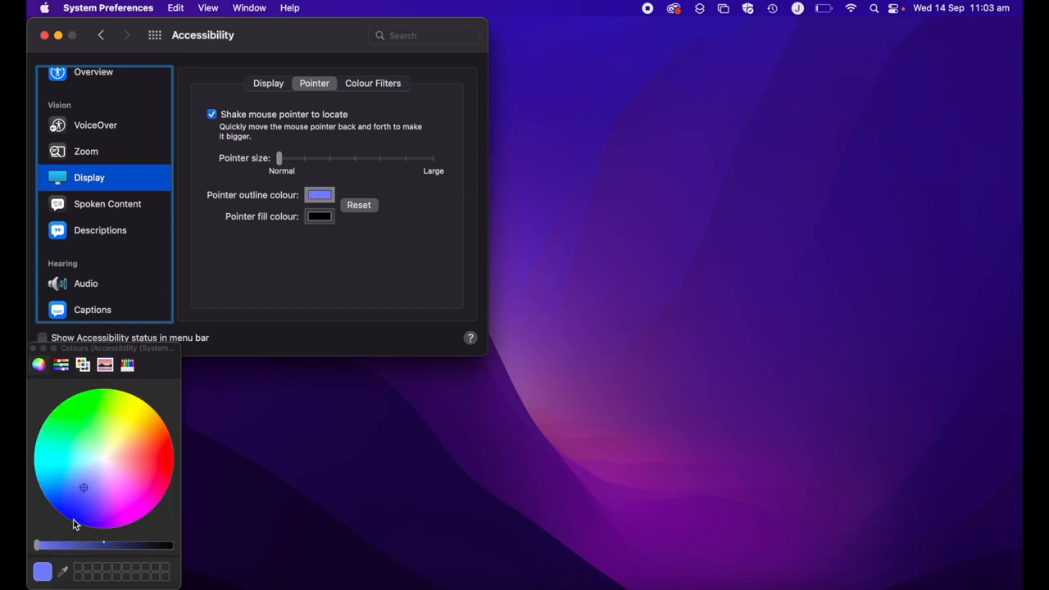
mouse_move(281, 271)
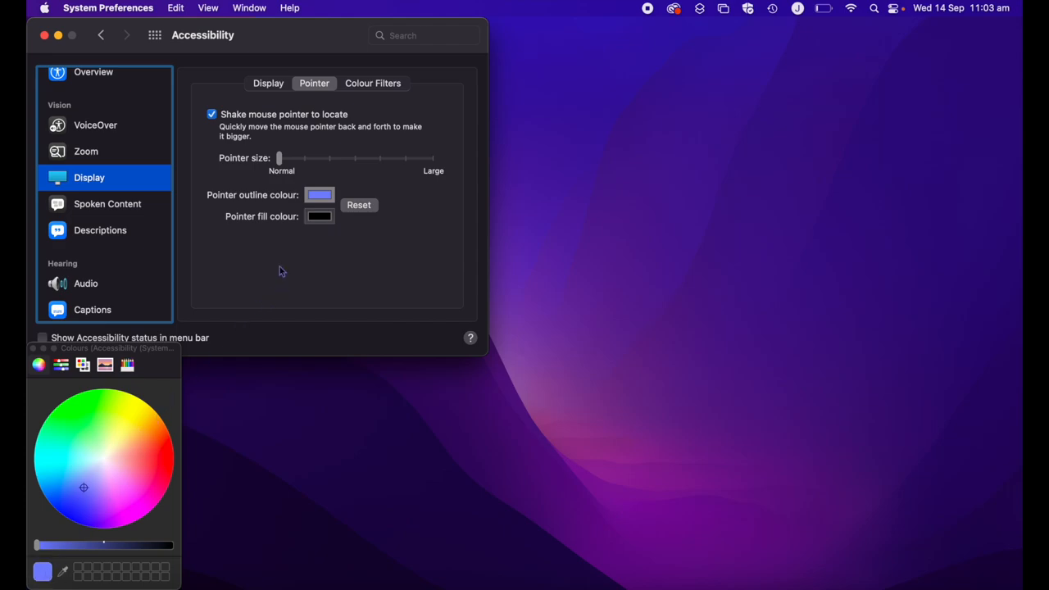
mouse_move(292, 257)
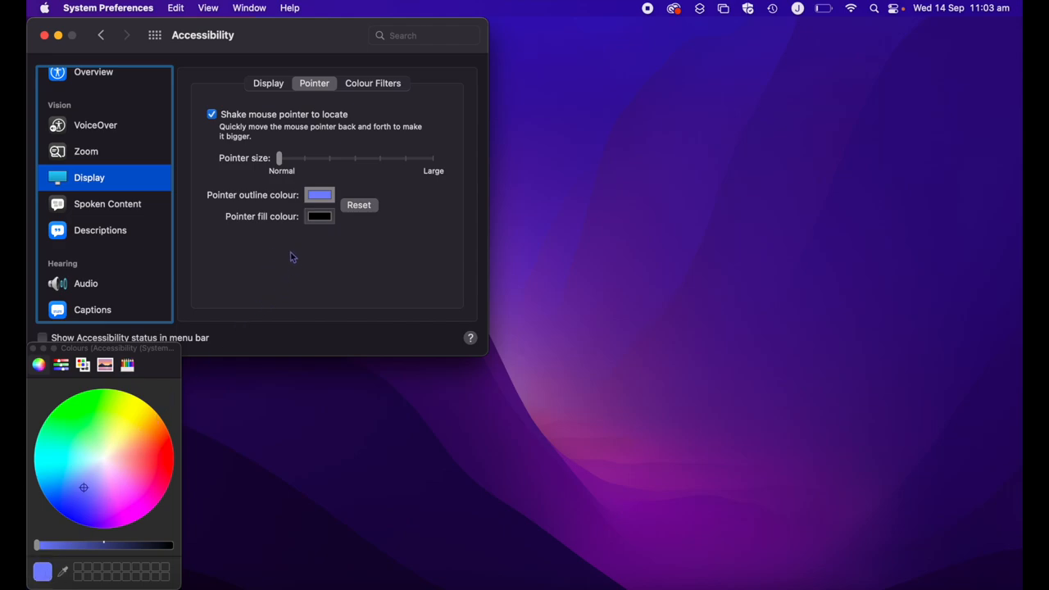
left_click(34, 348)
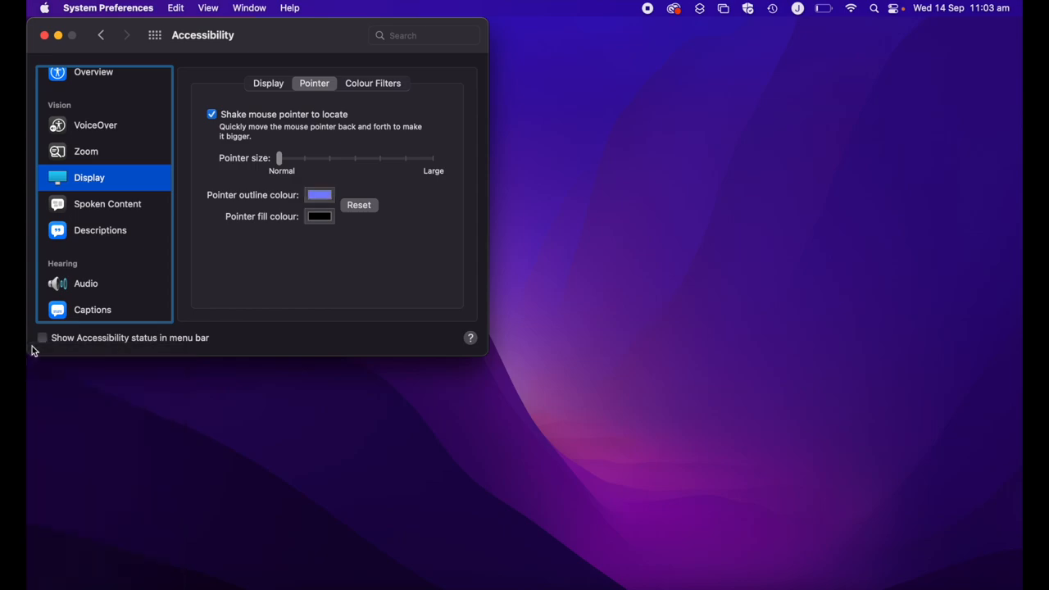
left_click(318, 215)
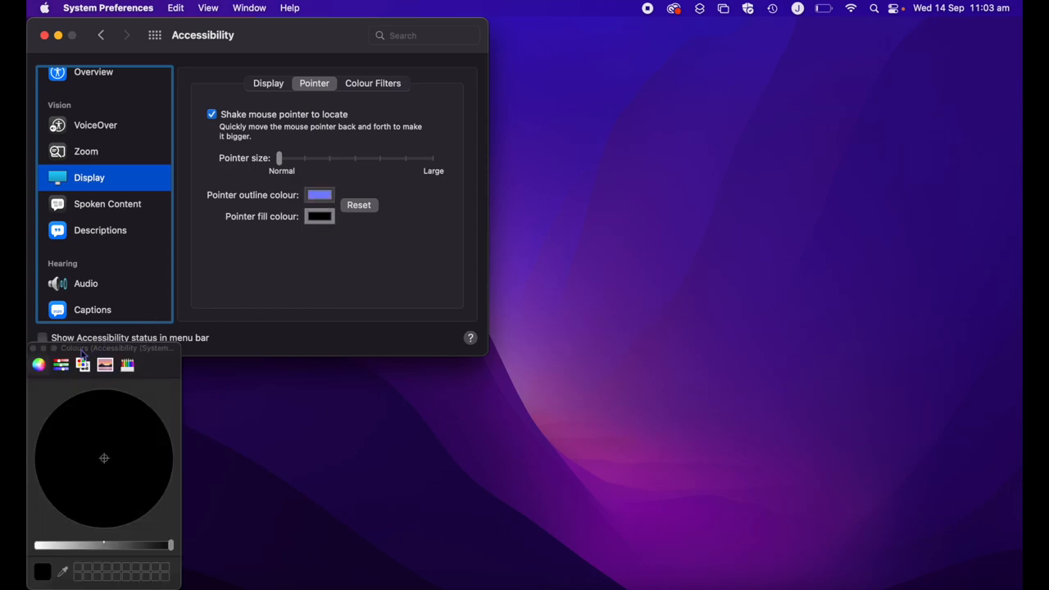
- Choose Green from the named colour palette list as the pointer fill colour
left_click(61, 365)
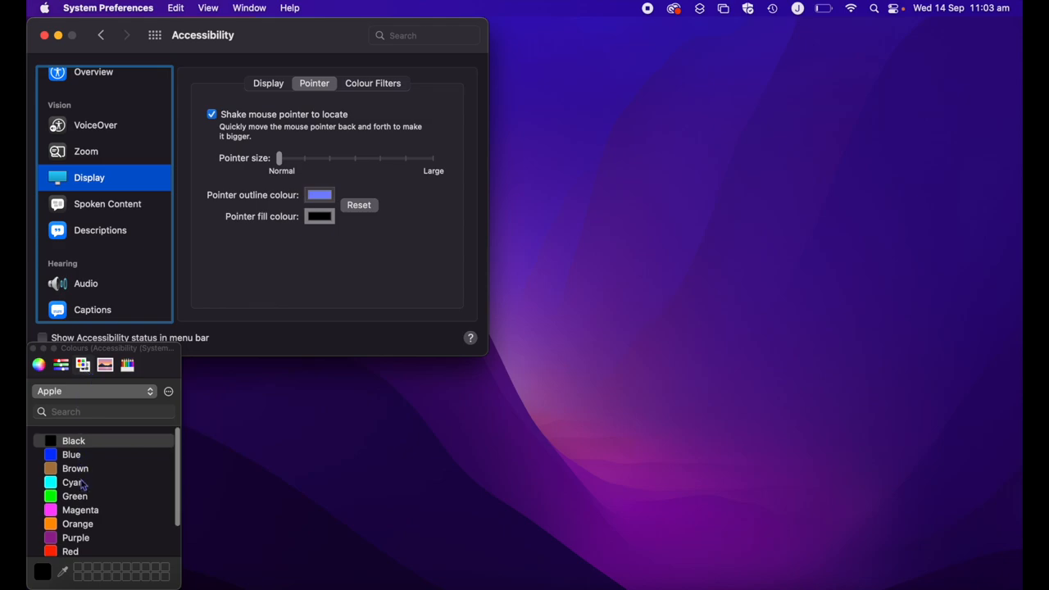
scroll("down", 3)
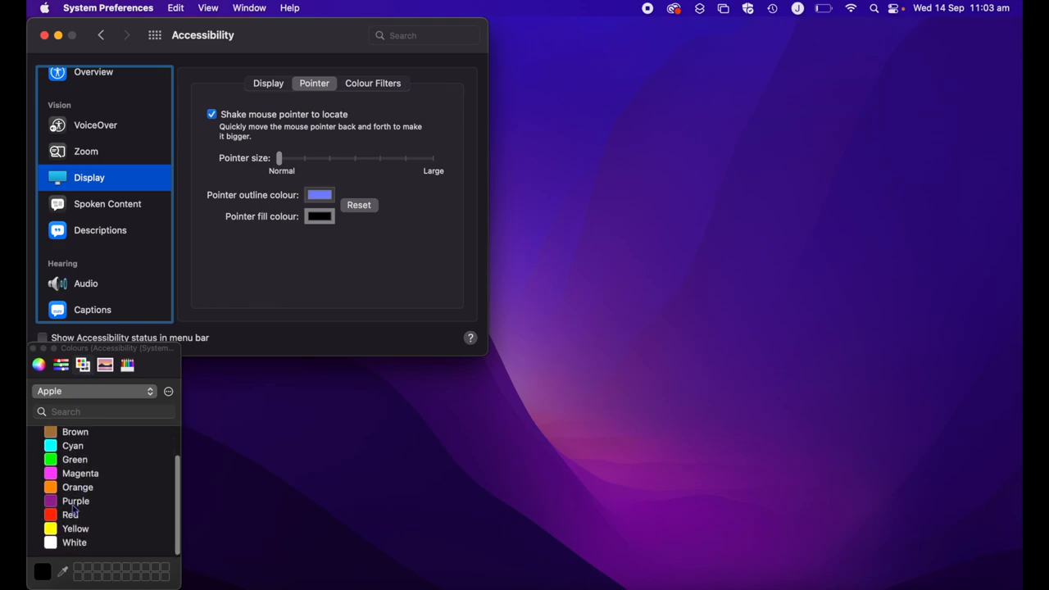
left_click(75, 459)
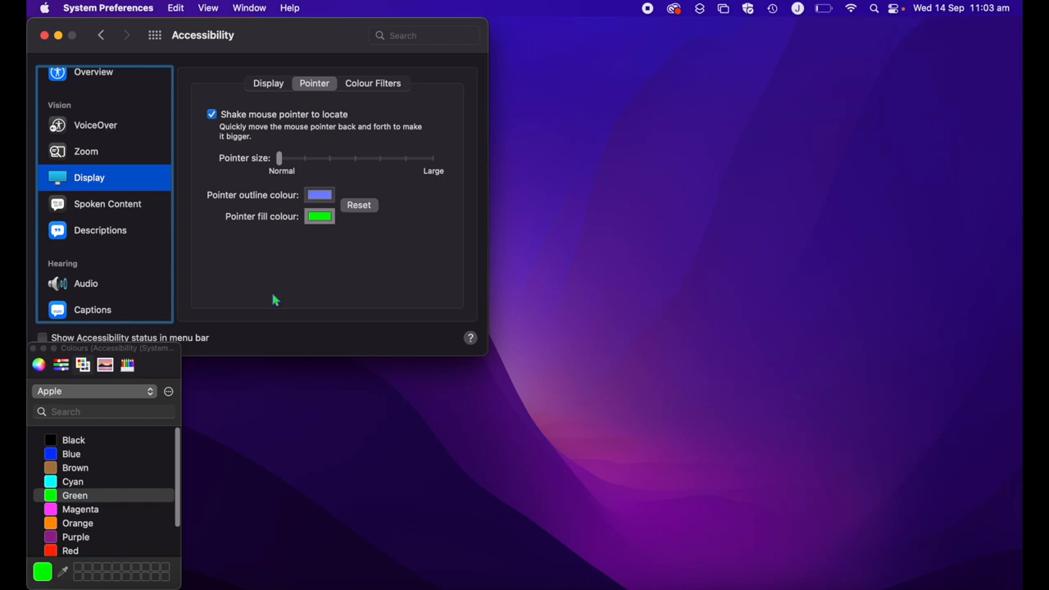
mouse_move(331, 240)
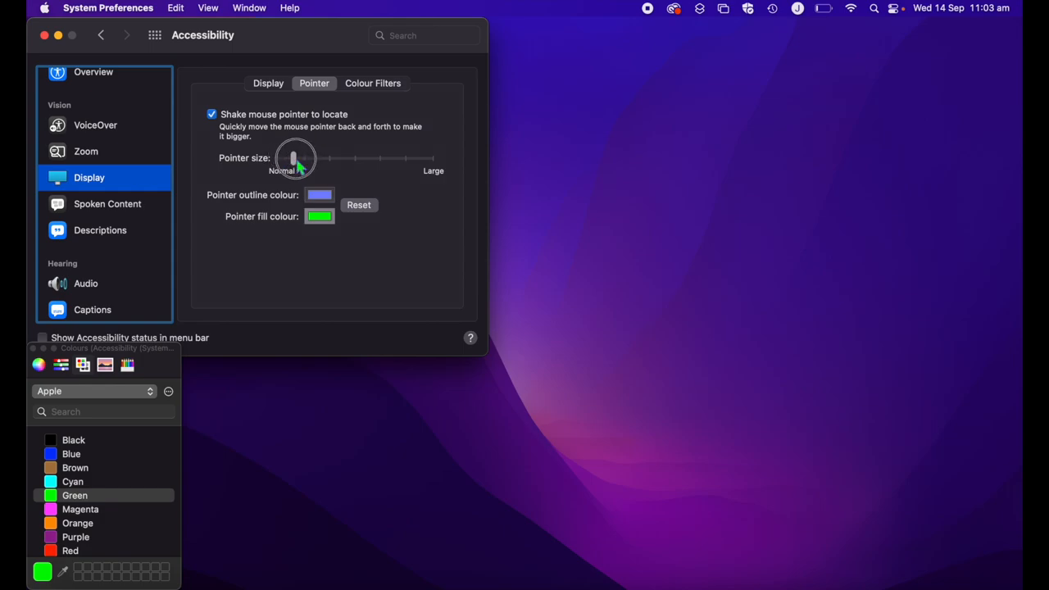
- Drag the pointer size slider from Normal almost all the way to Large
left_click_drag(295, 158, 401, 159)
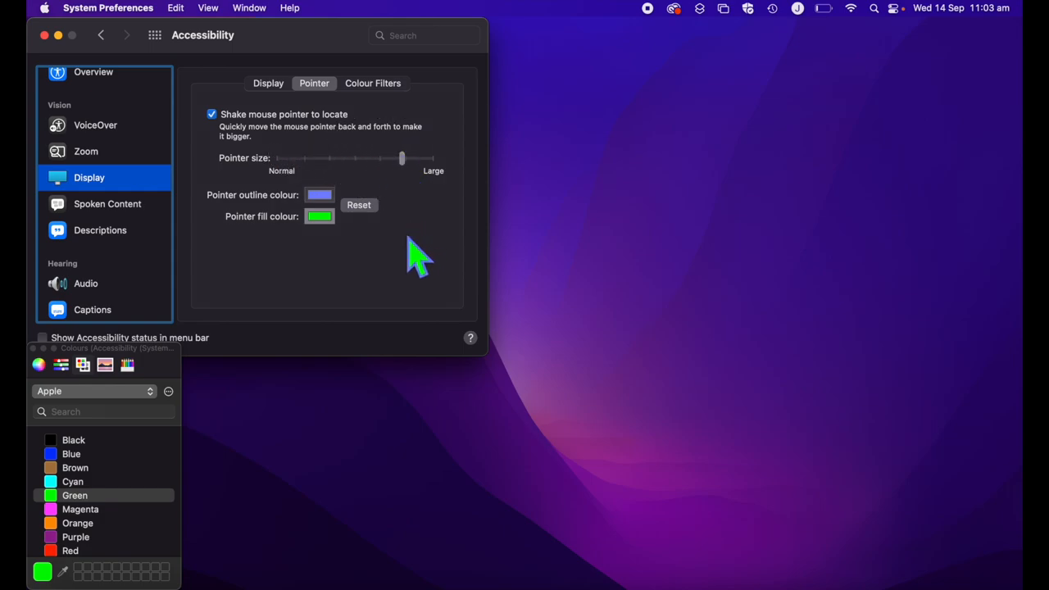
mouse_move(420, 225)
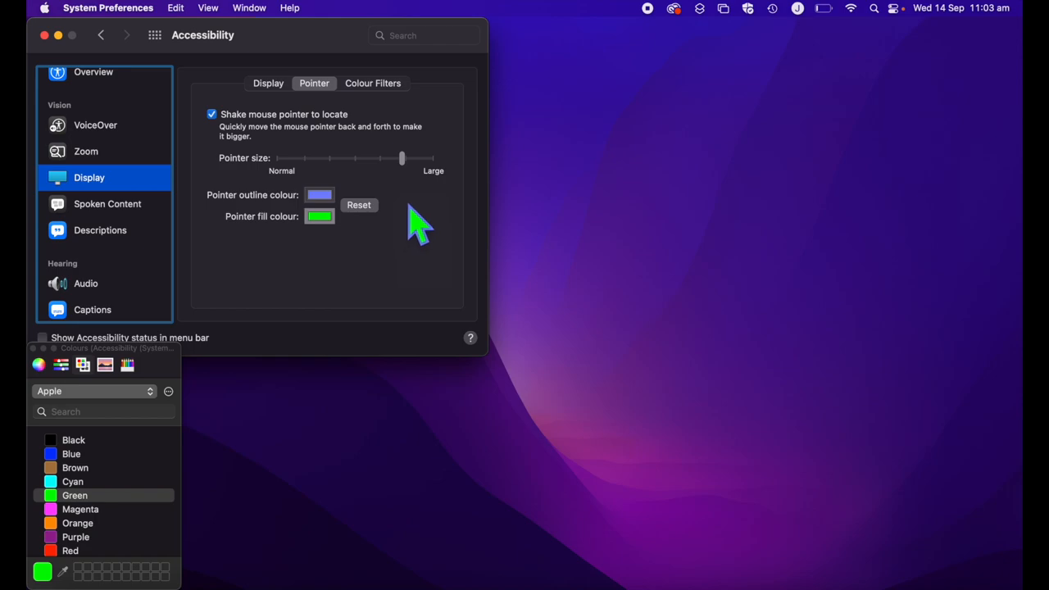
mouse_move(413, 181)
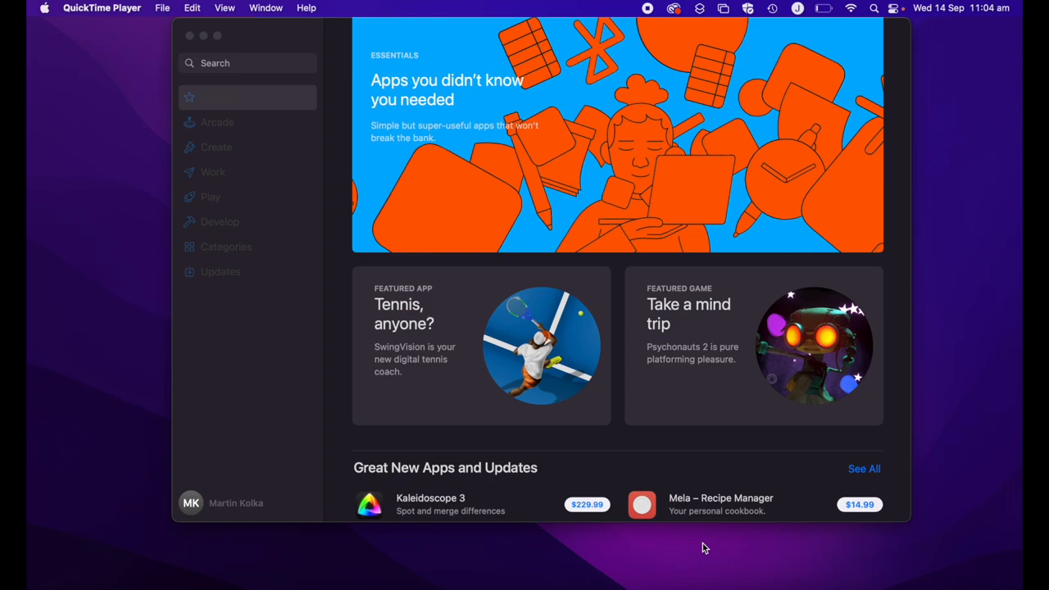
mouse_move(411, 200)
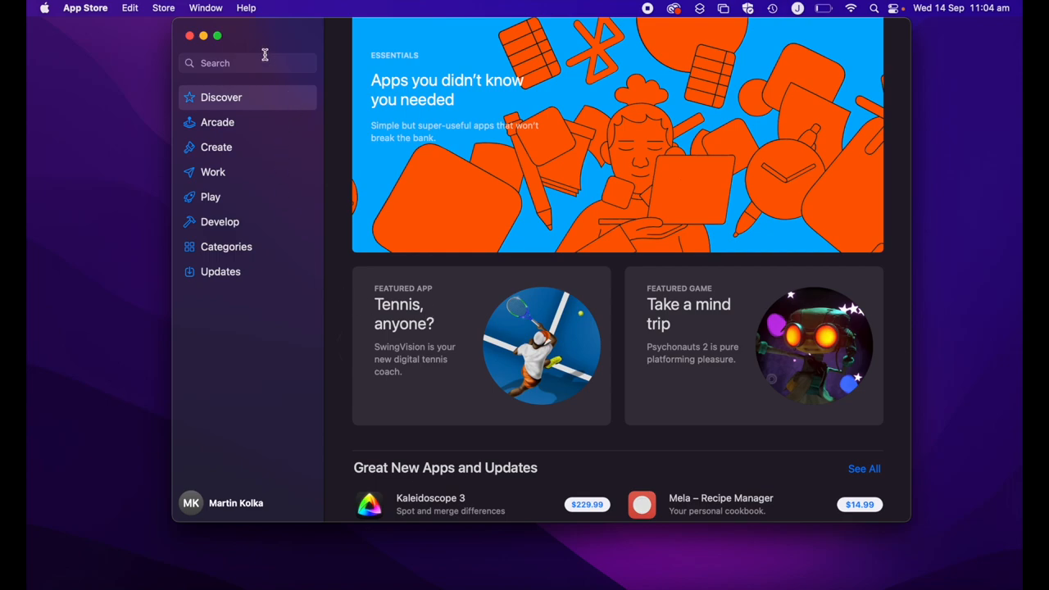
- Search the App Store for 'cursor' and scroll through the Mac app results
type("cursor")
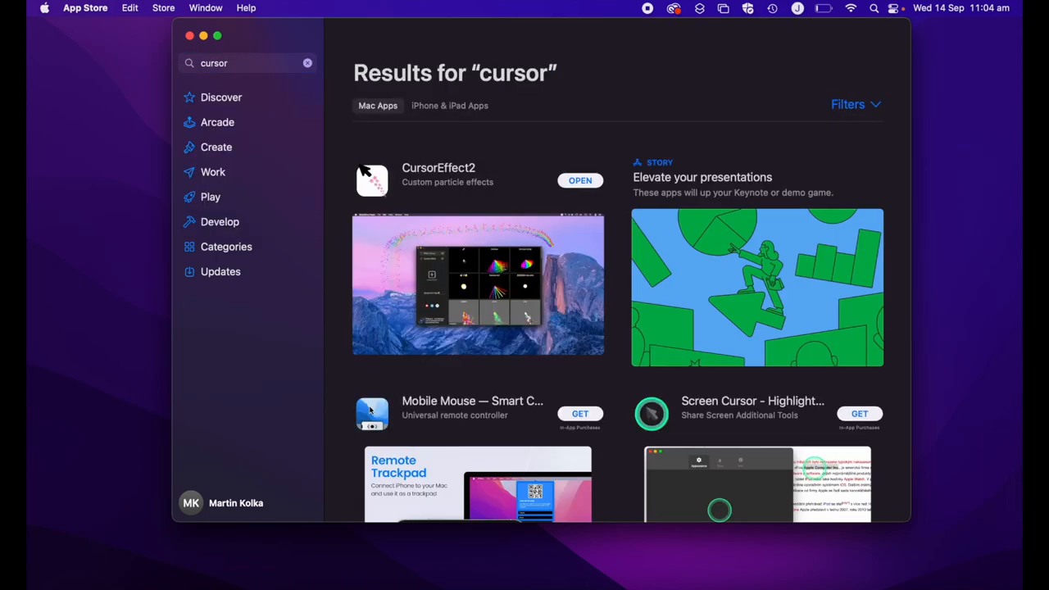
mouse_move(473, 231)
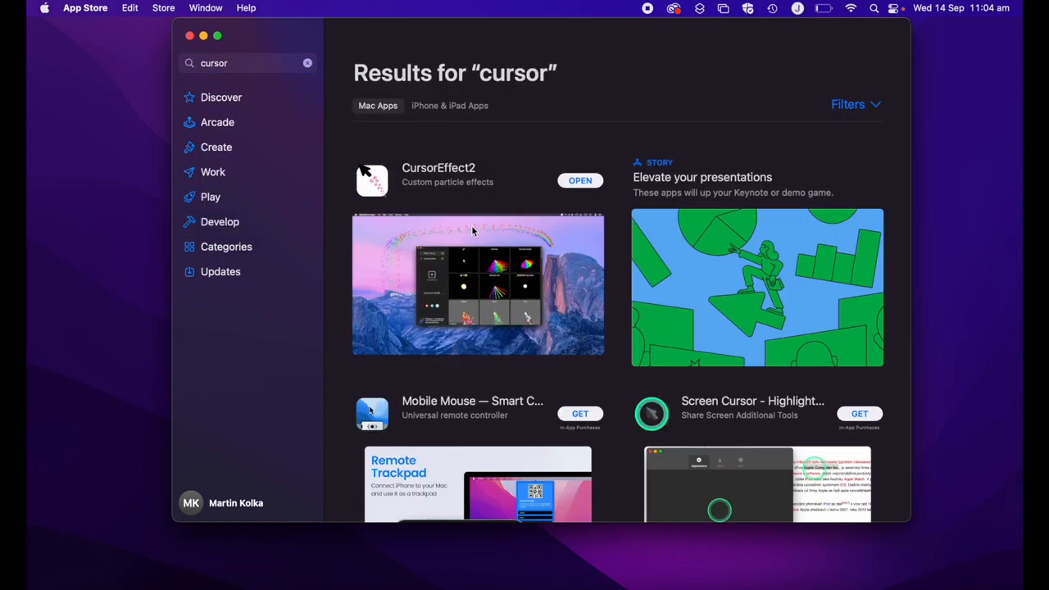
scroll("down", 3)
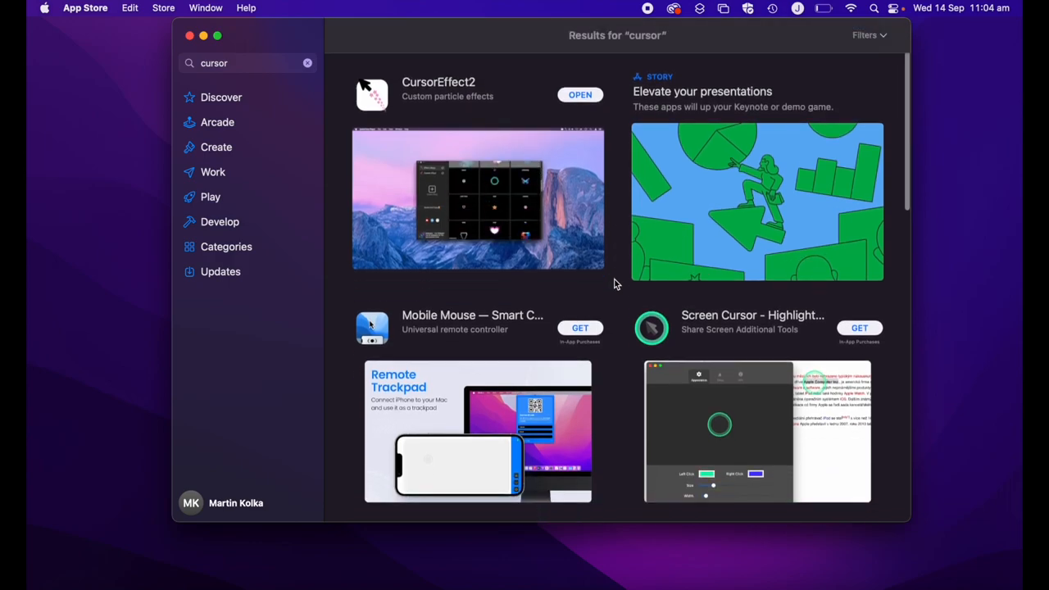
scroll("down", 3)
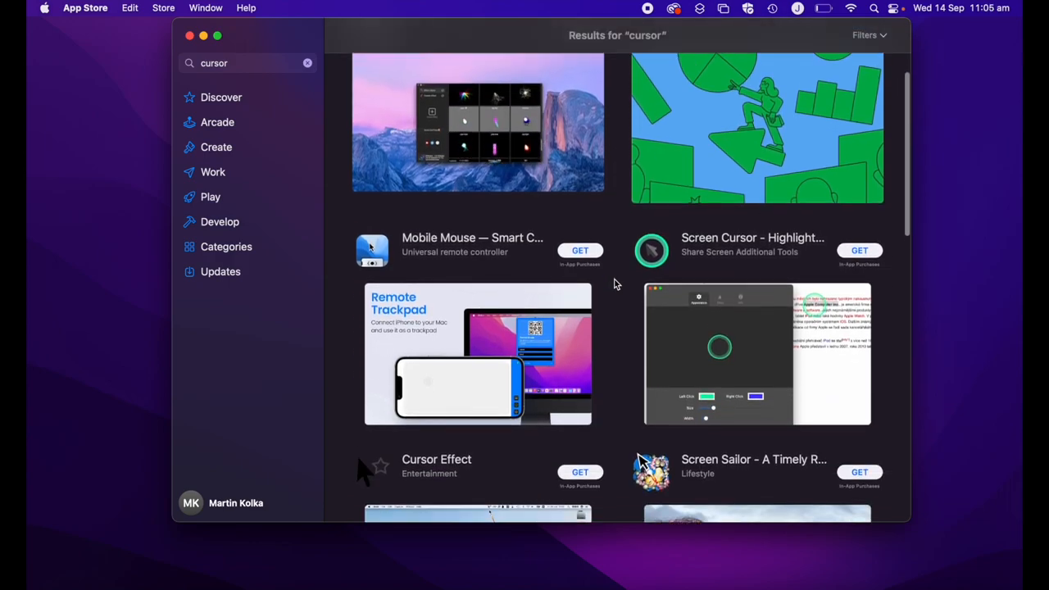
scroll("down", 3)
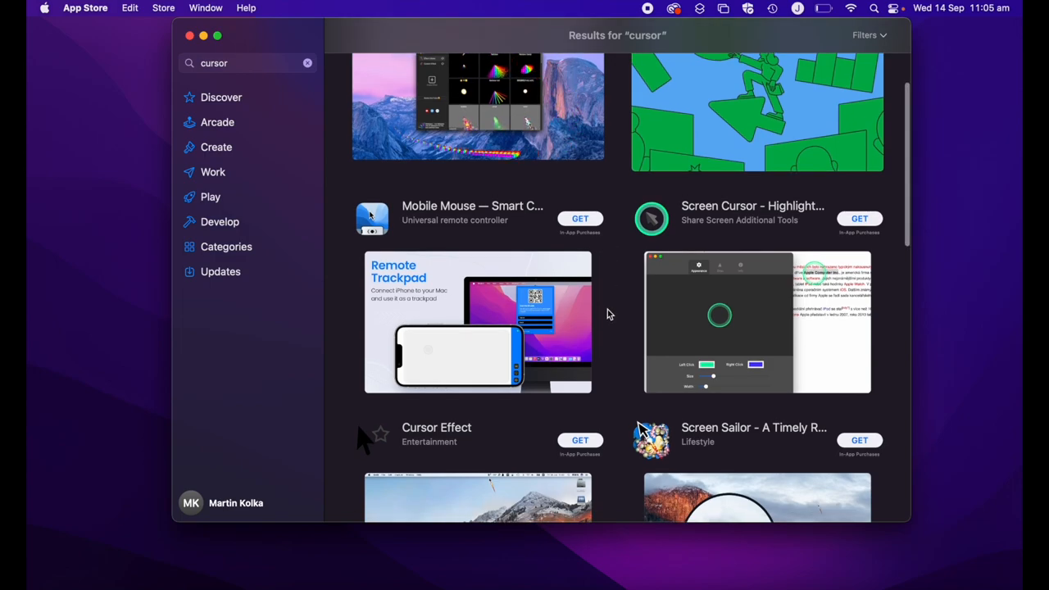
scroll("down", 3)
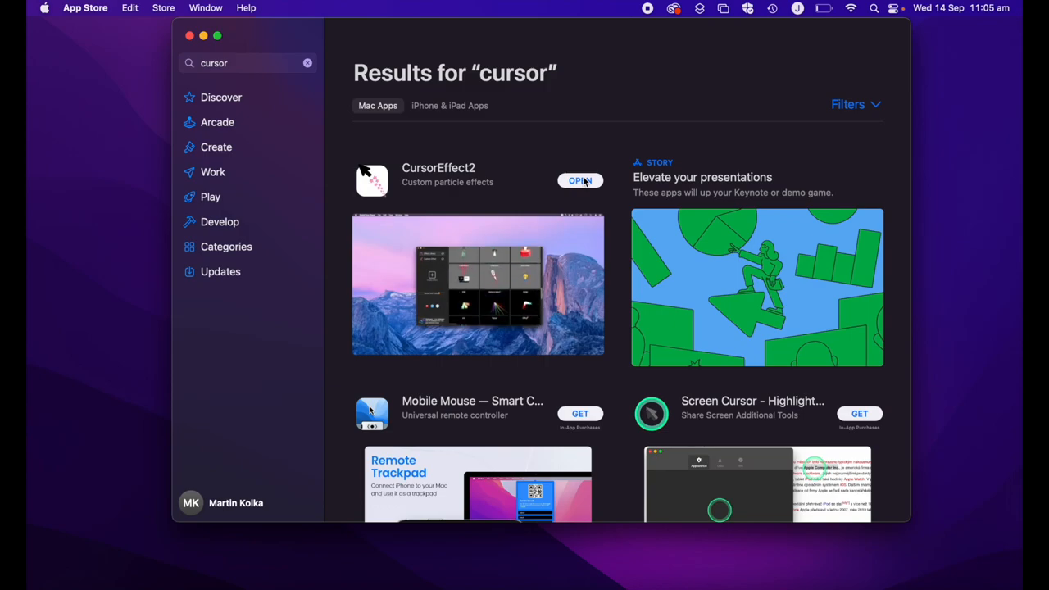
- Launch the already-installed CursorEffect2 from its OPEN button in the results
left_click(579, 180)
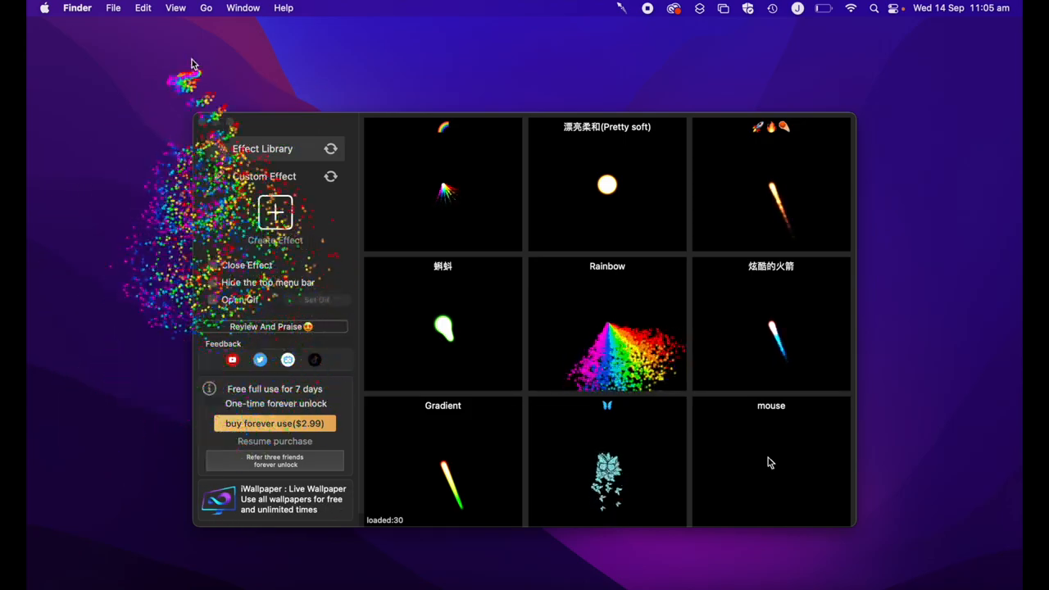
- Scroll the Effect Library past butterfly, bubble, love and rainbow series effects
scroll("down", 3)
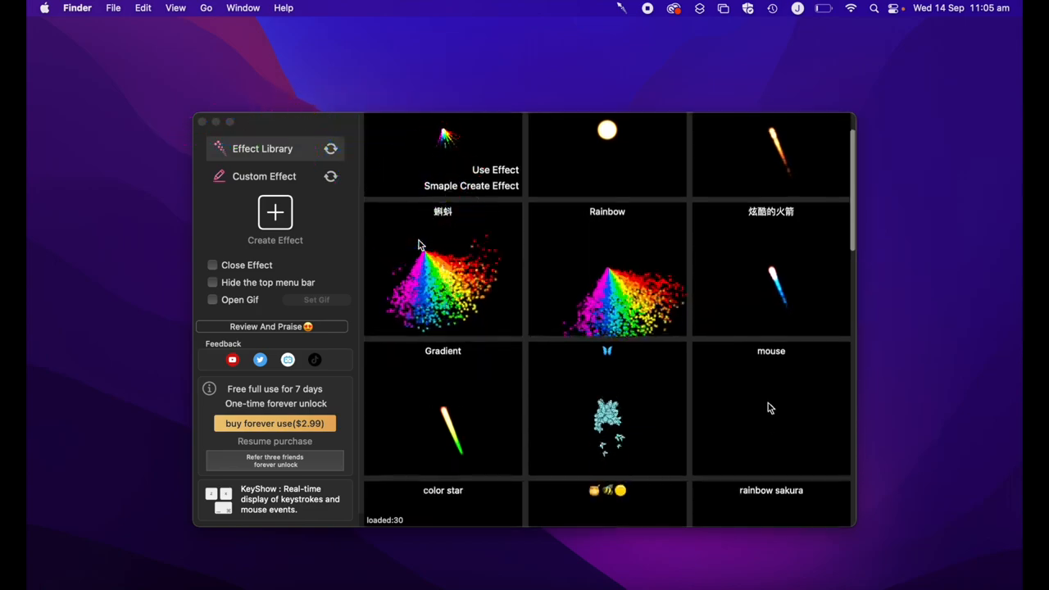
scroll("down", 3)
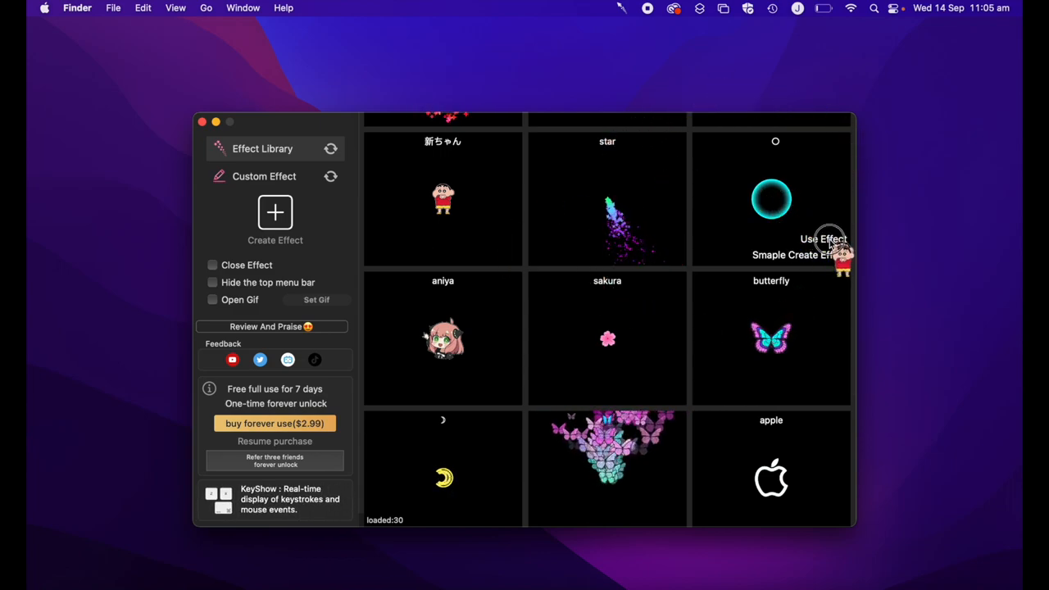
mouse_move(703, 343)
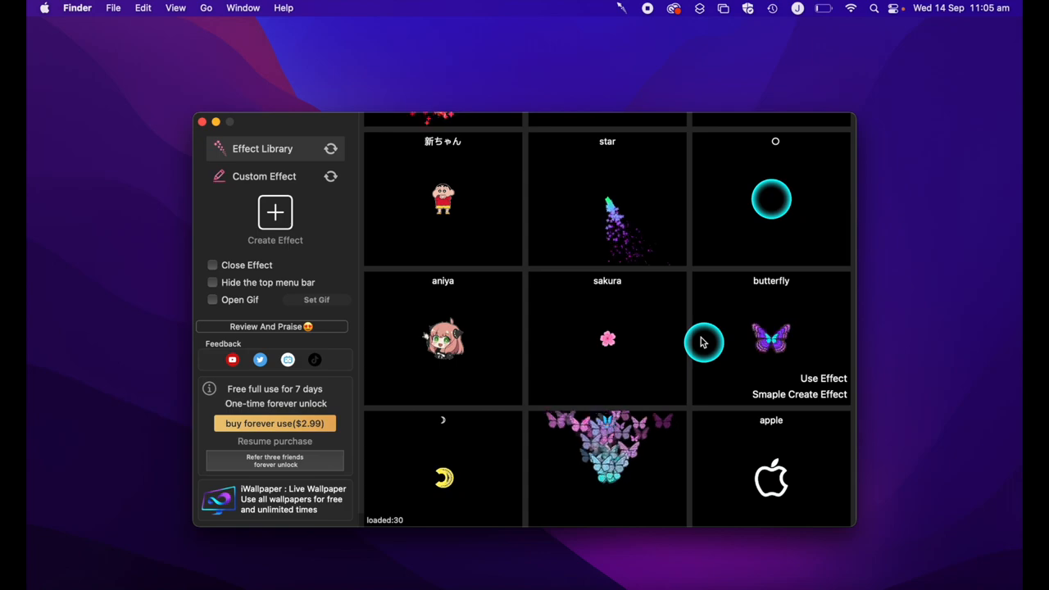
scroll("down", 3)
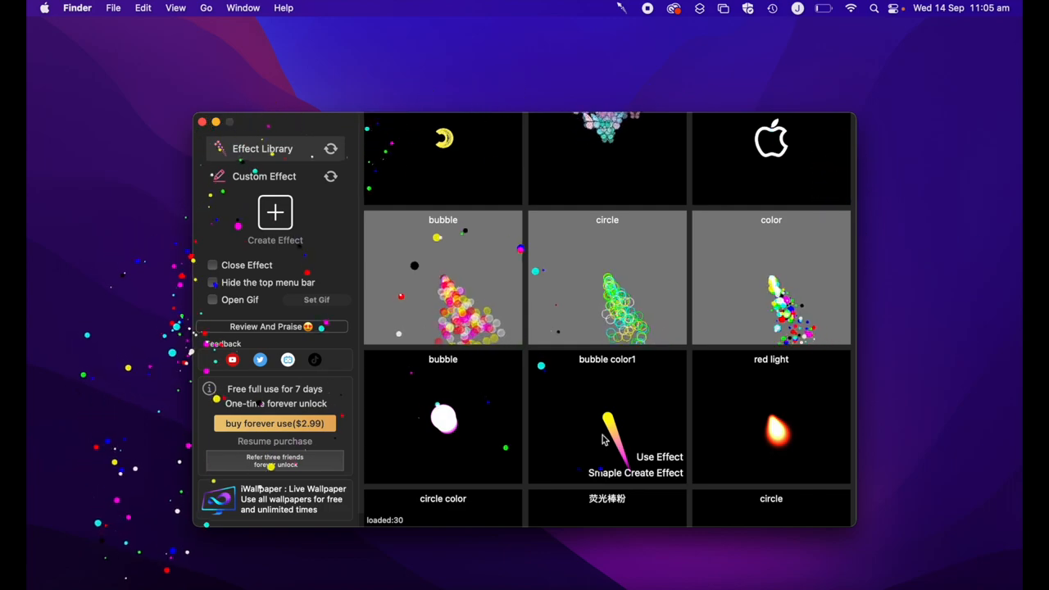
scroll("down", 3)
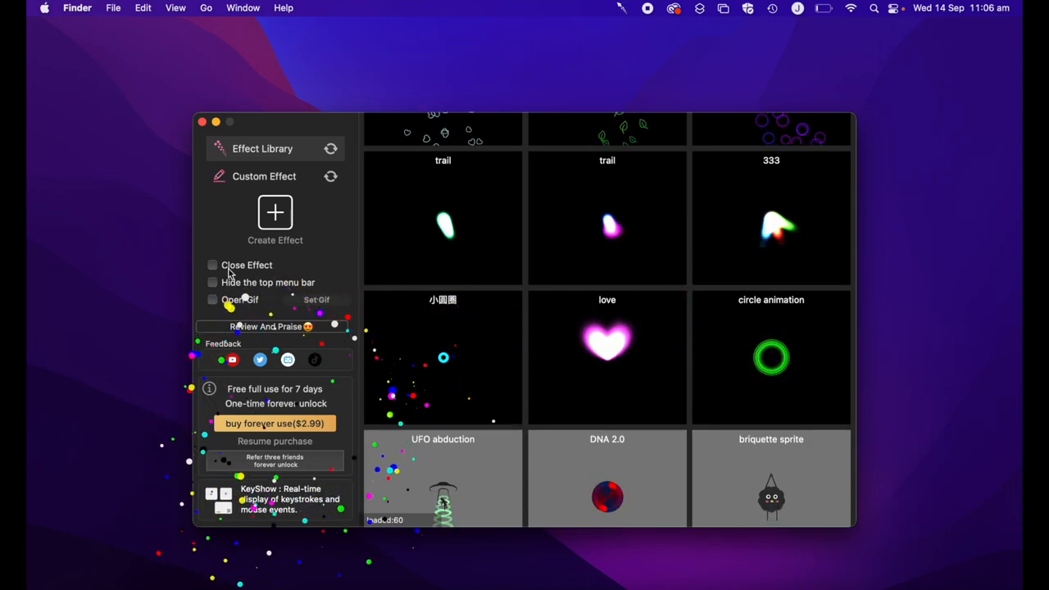
mouse_move(375, 396)
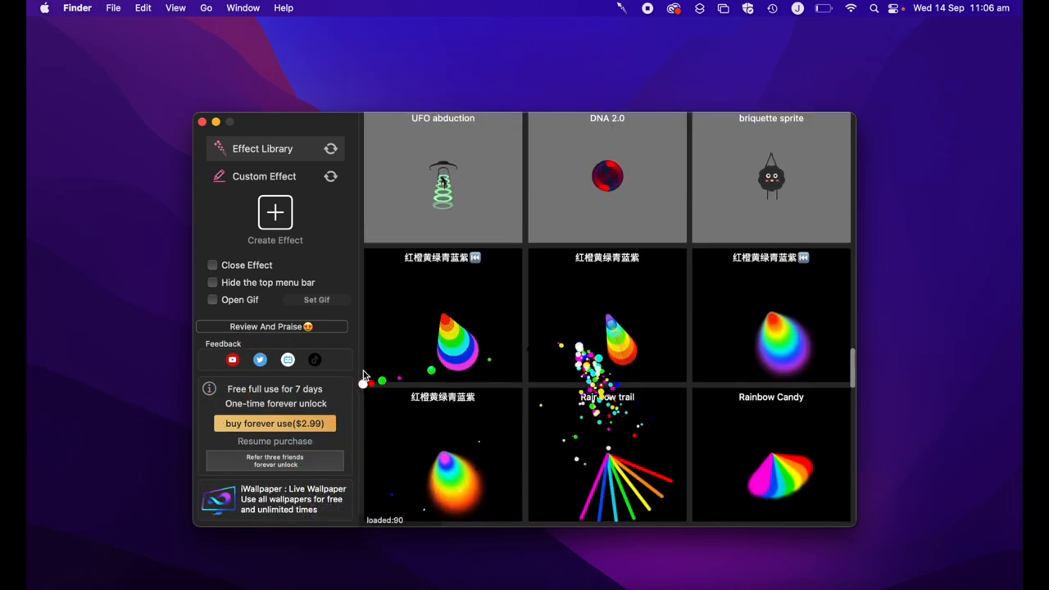
scroll("down", 3)
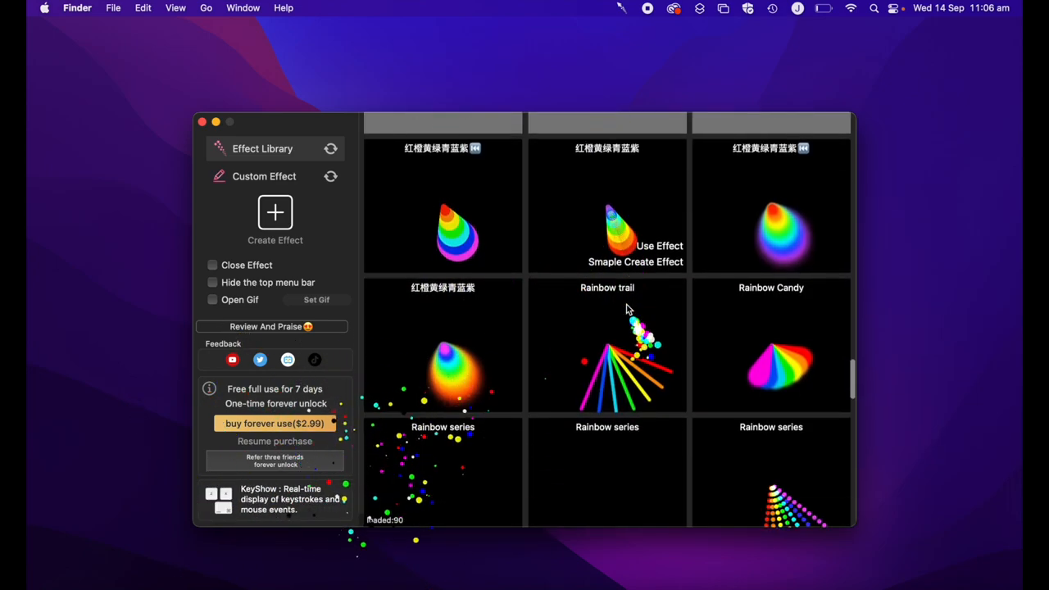